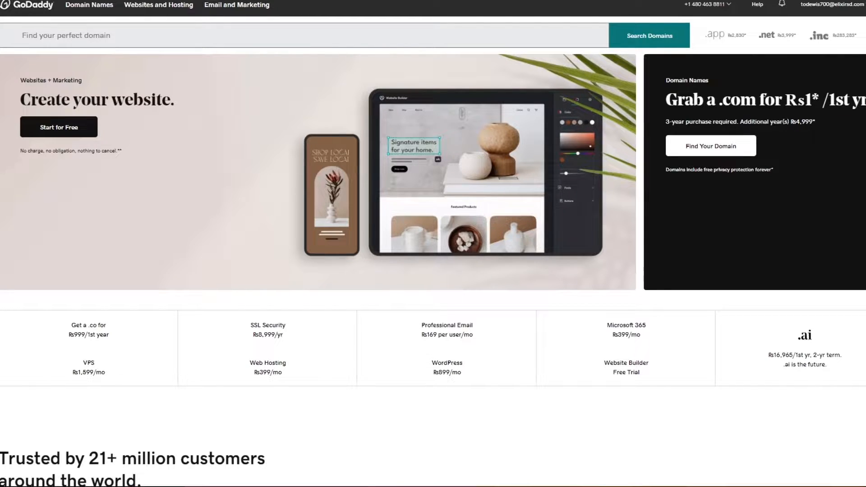
mouse_move(675, 75)
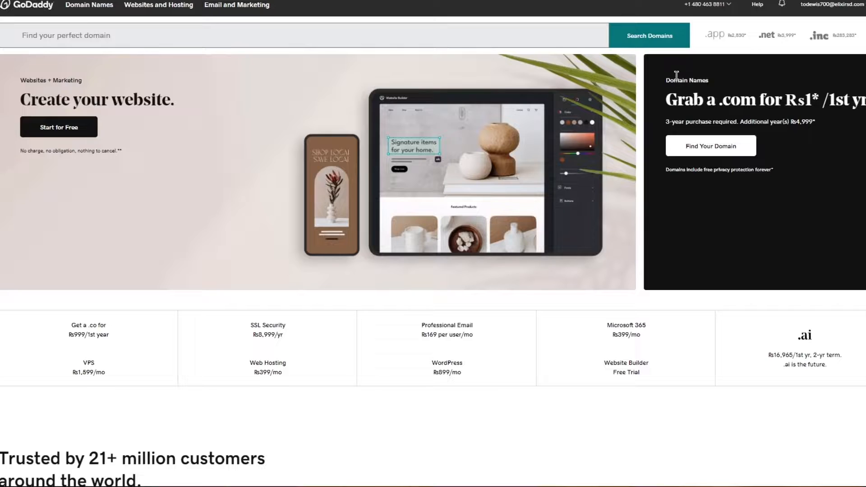
mouse_move(587, 93)
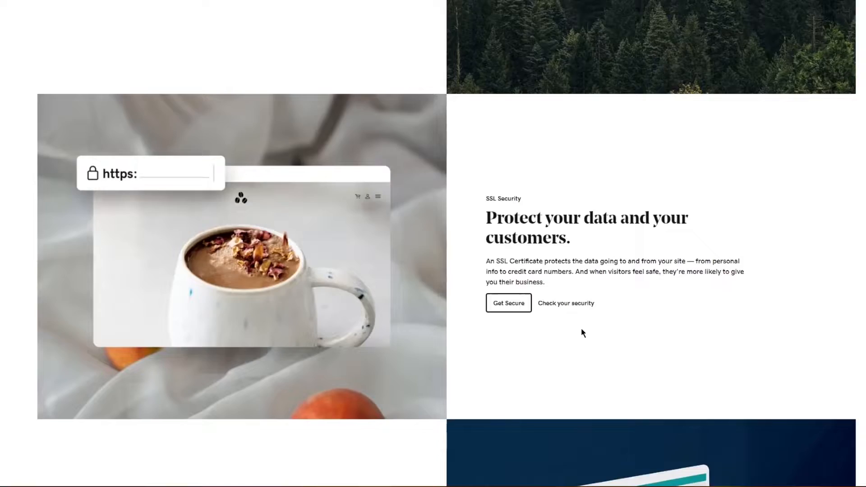
- Review the country and region list in the homepage footer without changing the region
scroll("down", 3)
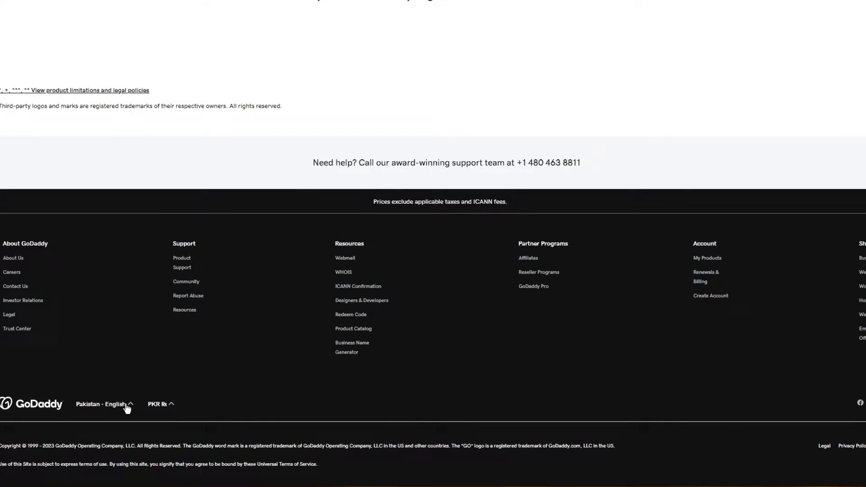
left_click(102, 404)
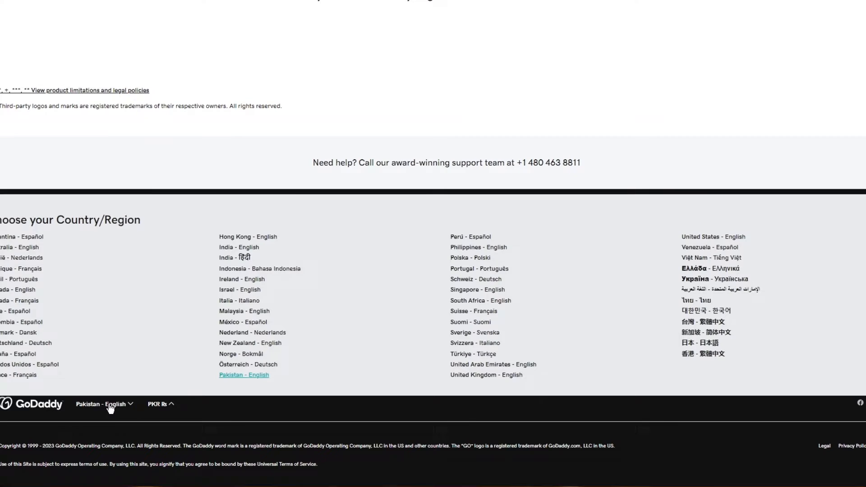
left_click(158, 404)
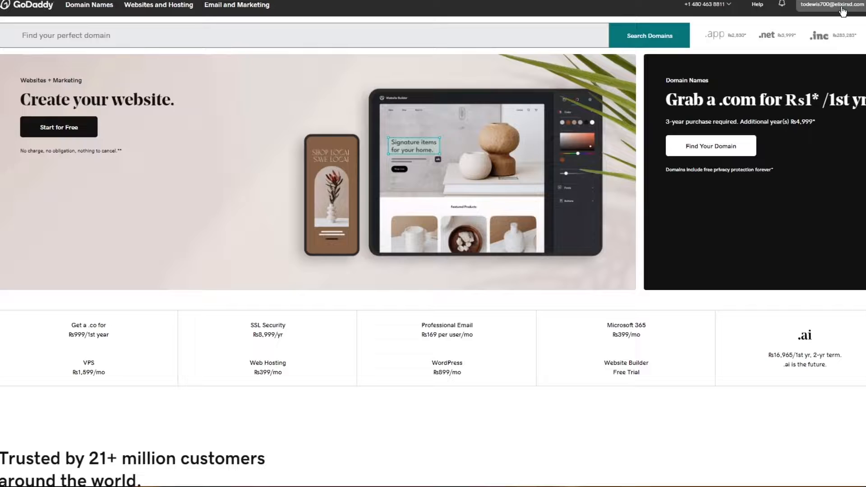
- Go to My Products from the account menu at the top right
left_click(833, 5)
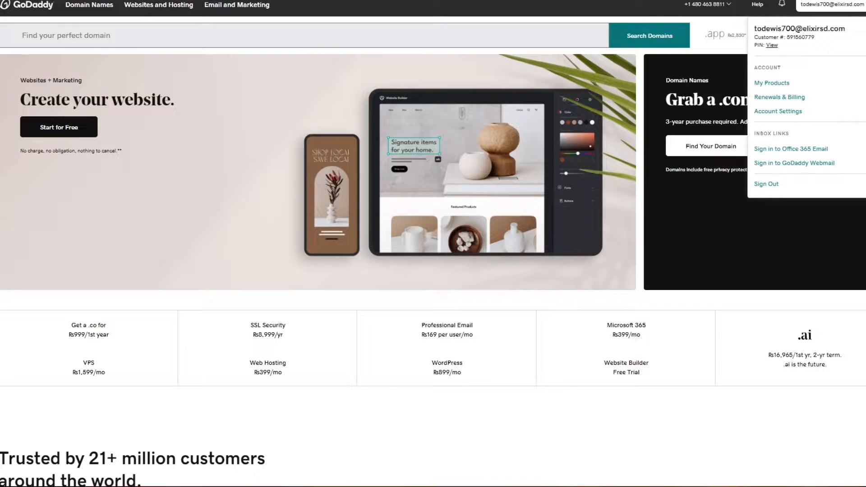
mouse_move(771, 83)
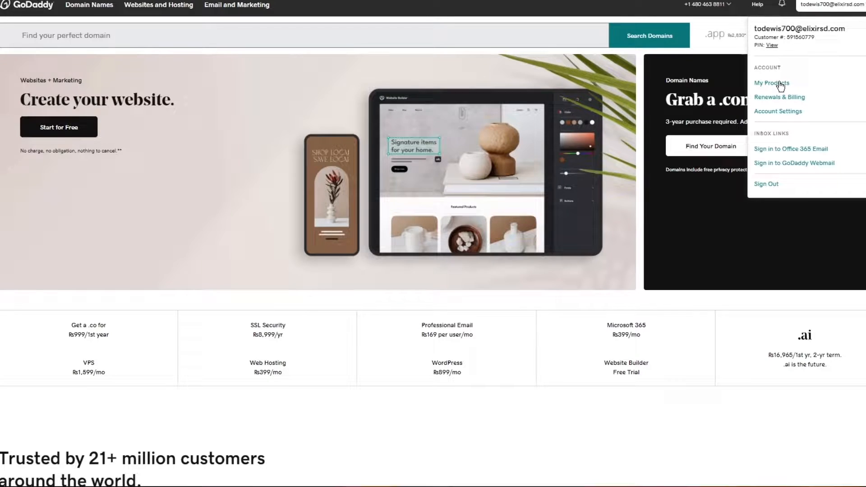
left_click(771, 83)
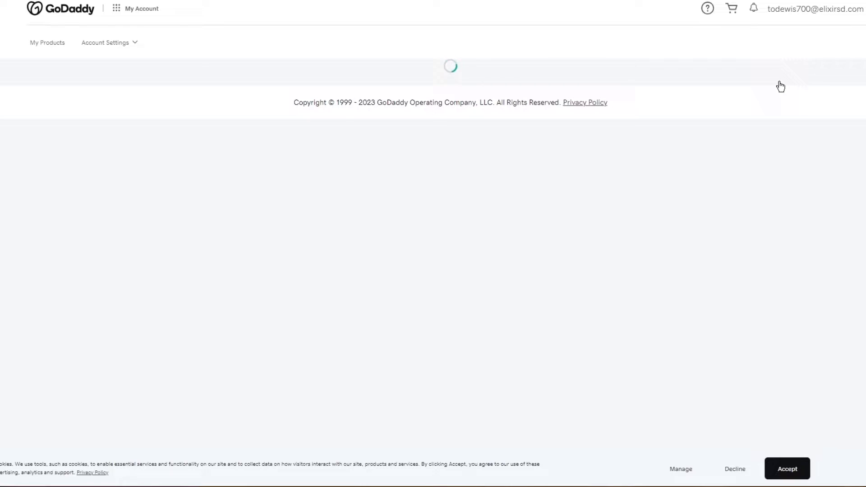
left_click(47, 42)
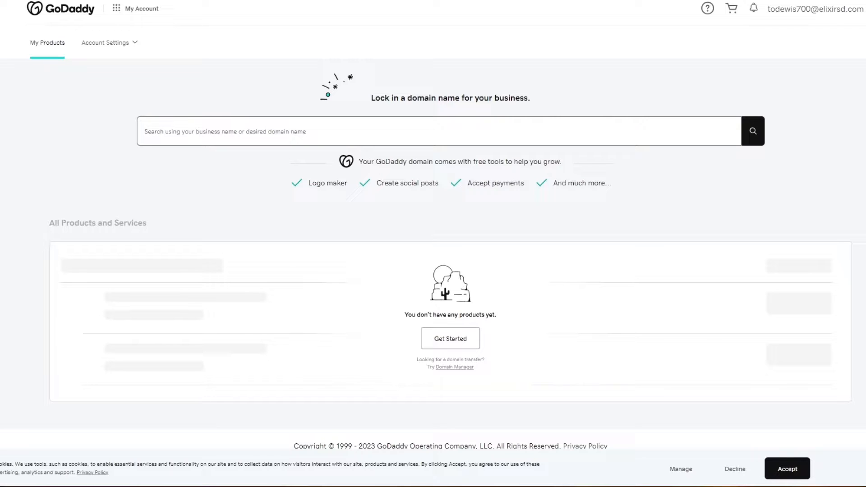
mouse_move(543, 220)
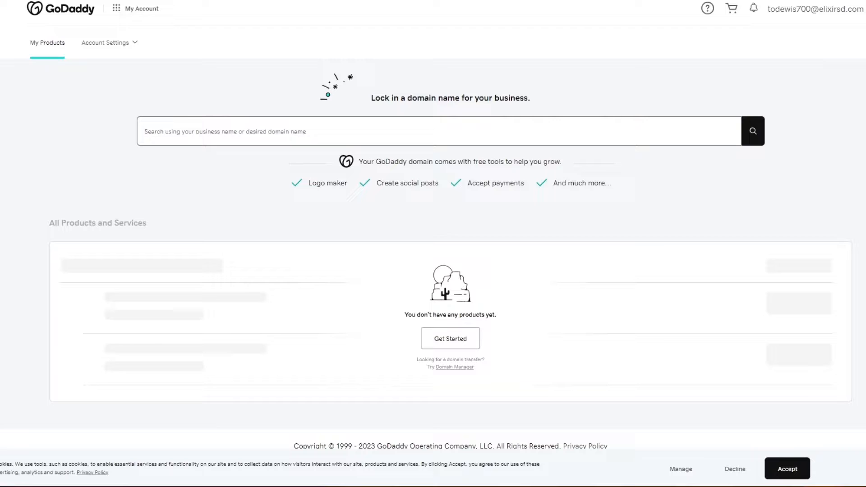
mouse_move(793, 78)
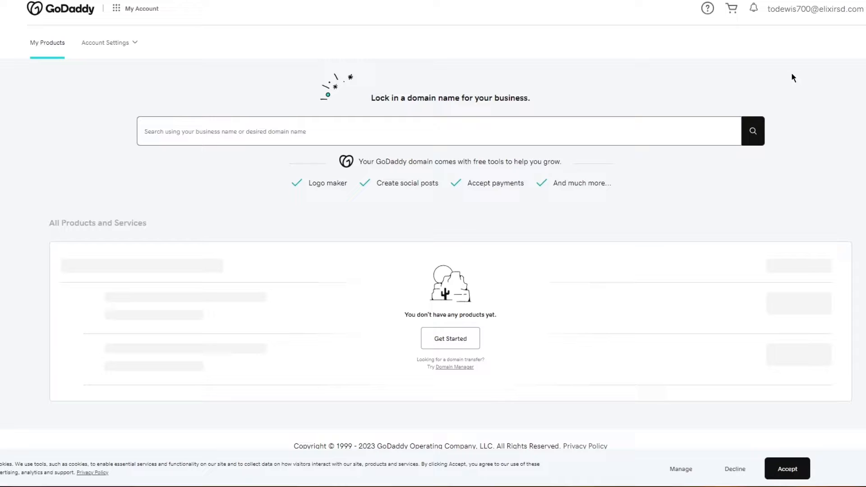
mouse_move(740, 206)
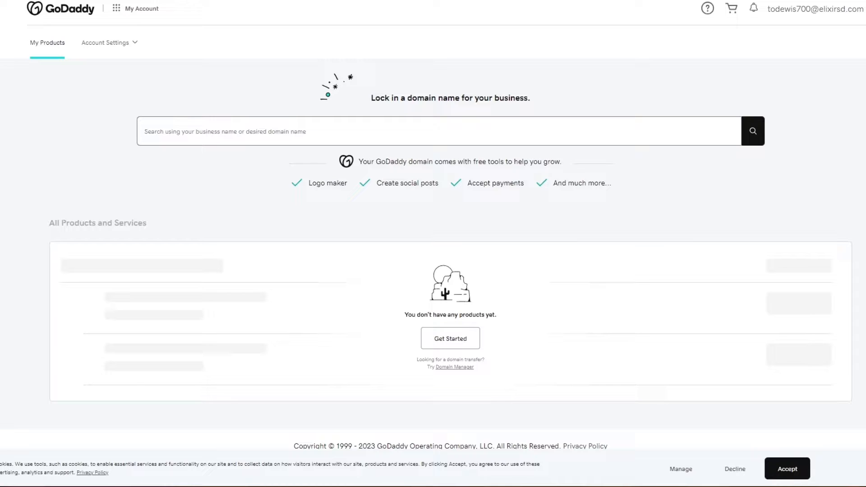
mouse_move(545, 21)
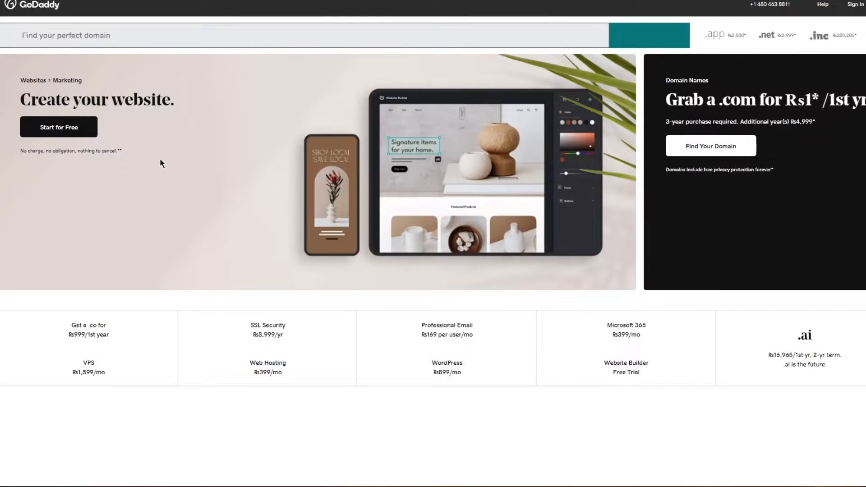
- Scroll the homepage down to its footer with the support phone number
scroll("down", 3)
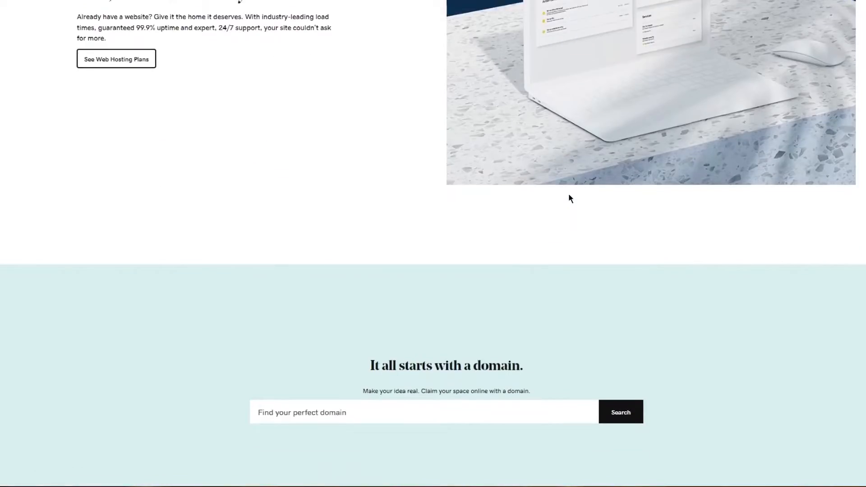
scroll("down", 3)
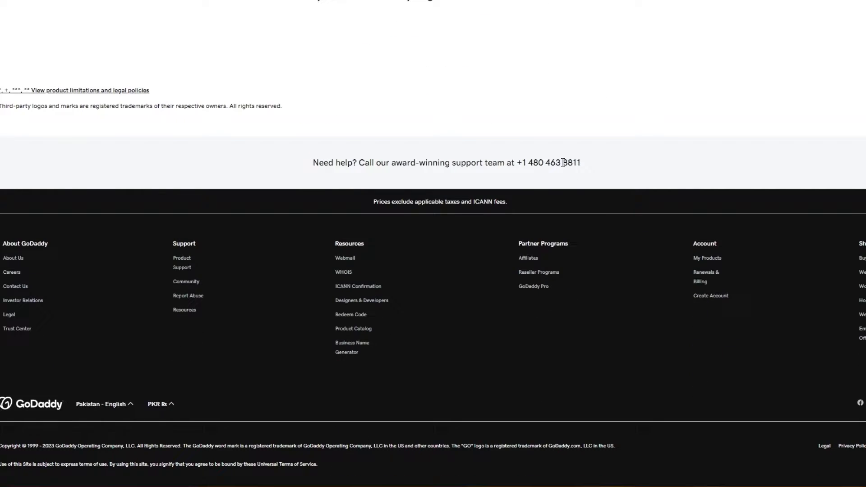
mouse_move(50, 279)
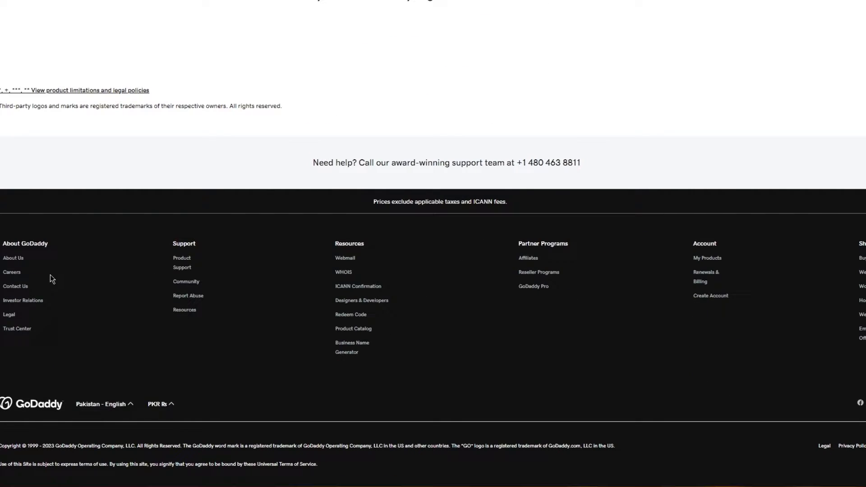
mouse_move(172, 232)
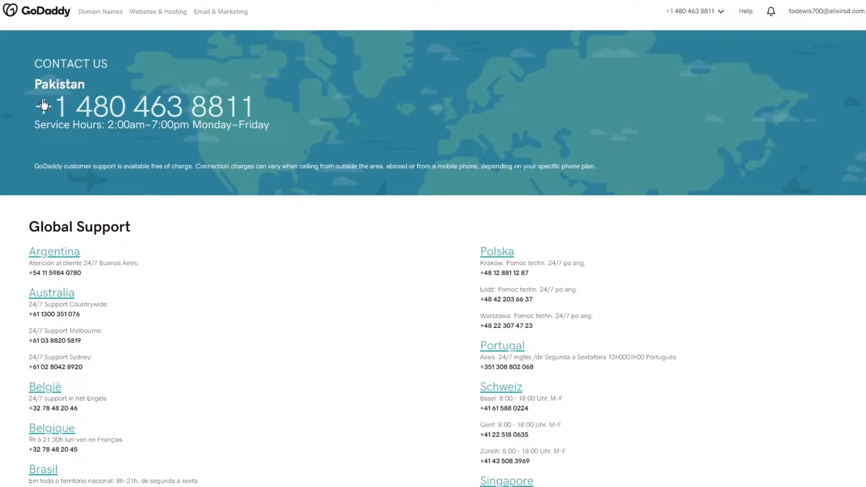
mouse_move(114, 119)
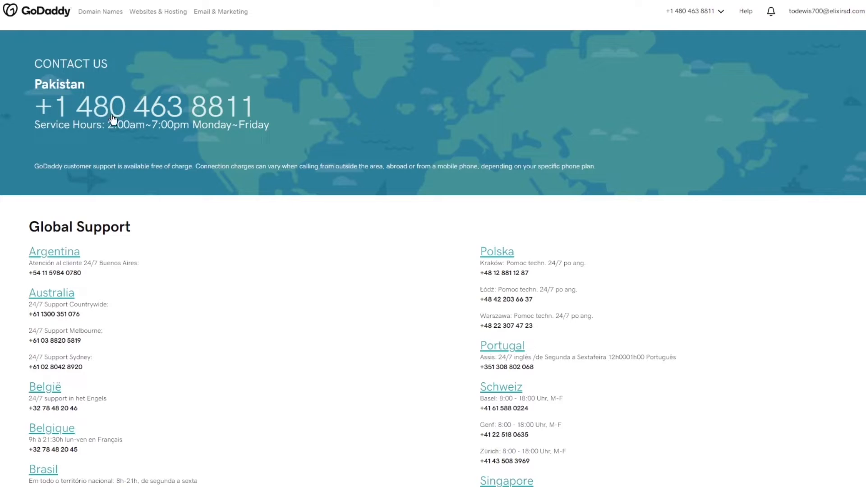
mouse_move(193, 144)
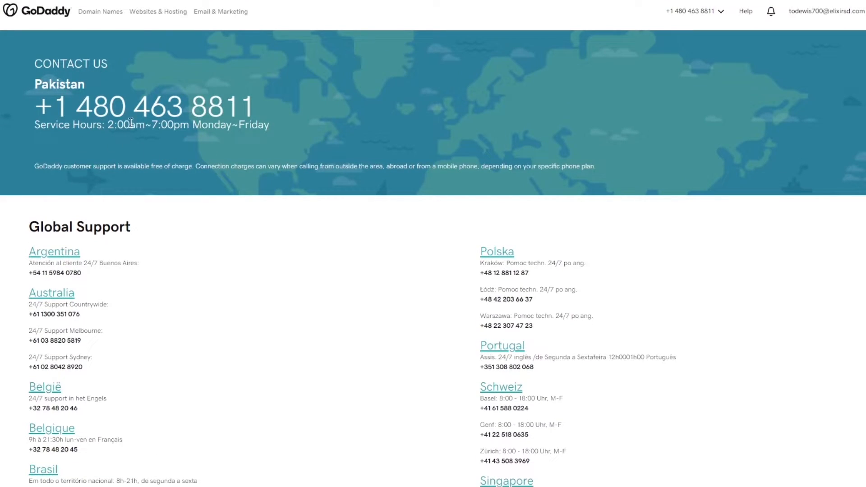
mouse_move(105, 109)
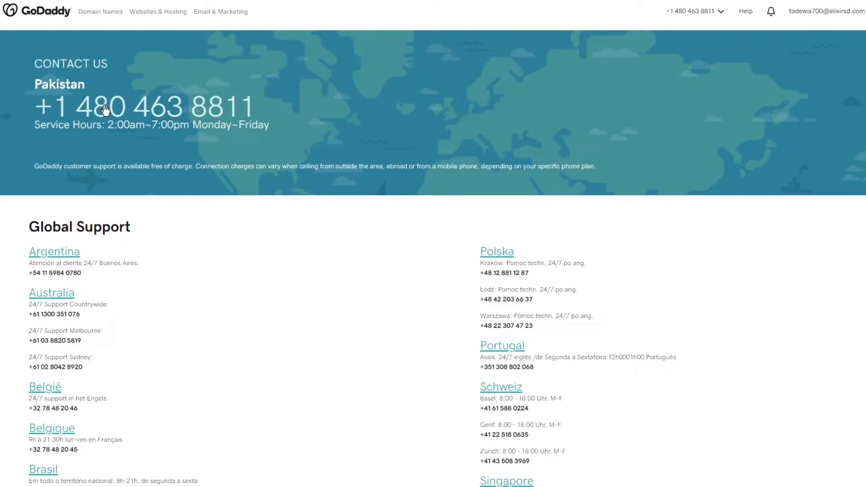
- Scroll the Contact Us page down through the global support numbers to the footer
scroll("down", 3)
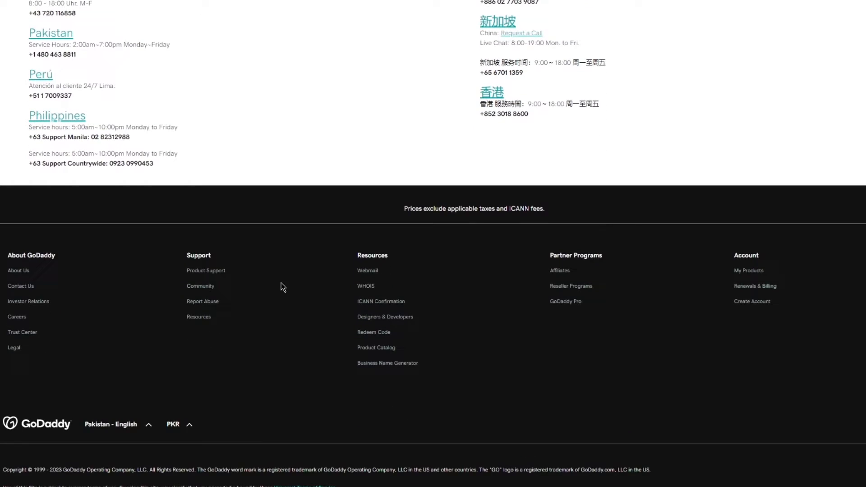
mouse_move(279, 260)
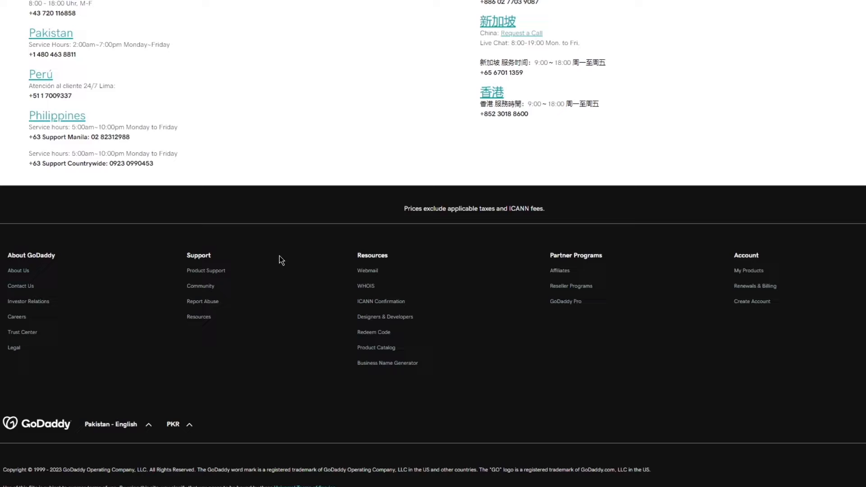
mouse_move(338, 229)
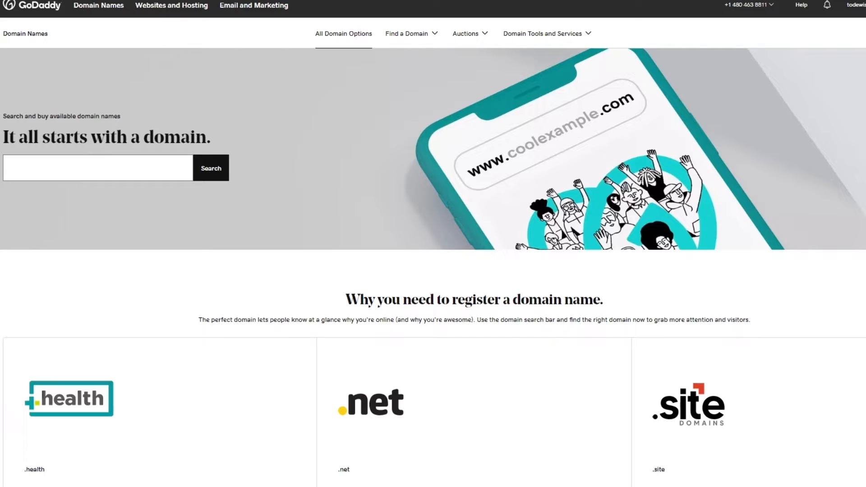
- Browse the Domain Names page and view the Find a Domain options
scroll("down", 3)
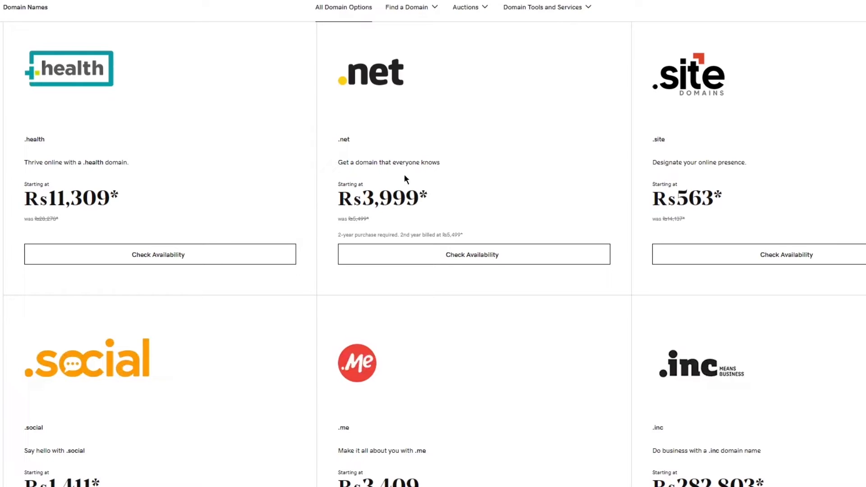
mouse_move(522, 159)
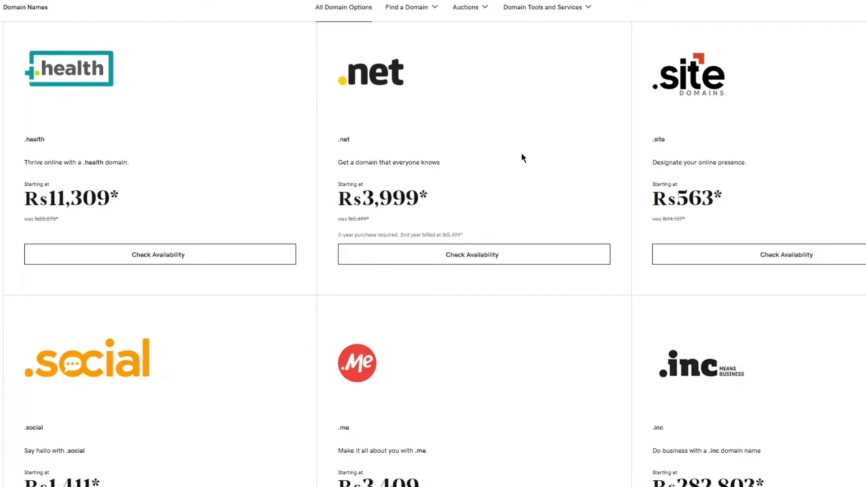
mouse_move(544, 130)
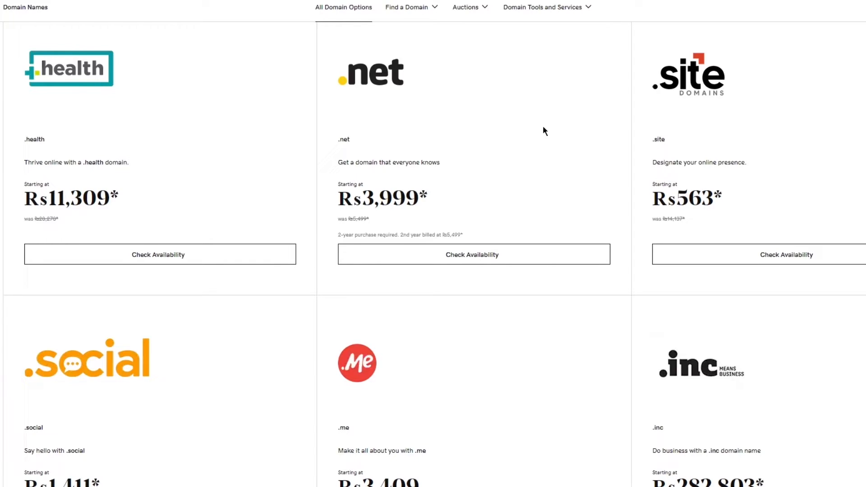
scroll("down", 3)
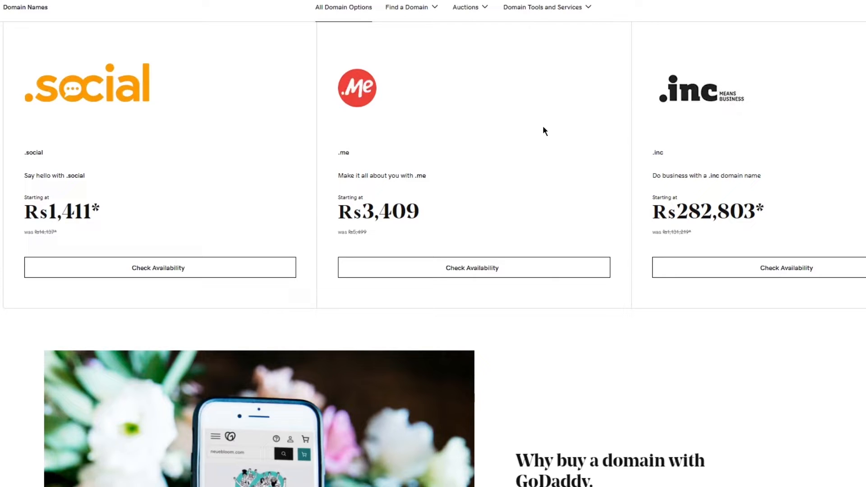
scroll("down", 3)
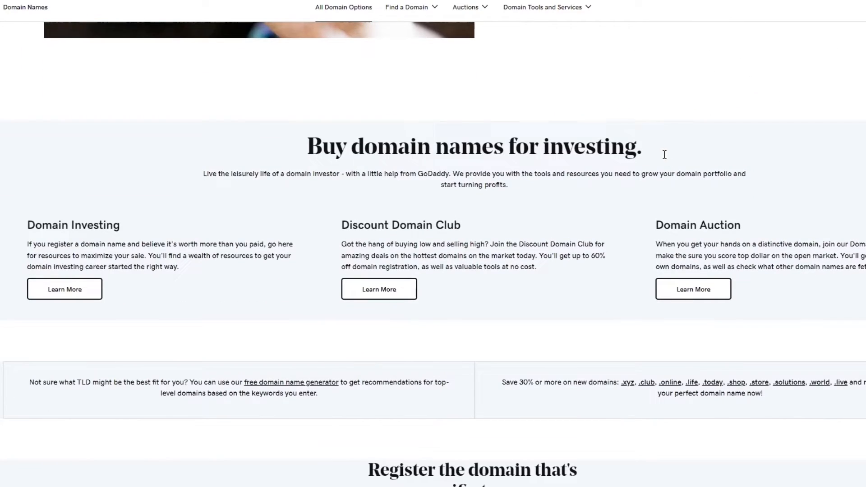
scroll("up", 3)
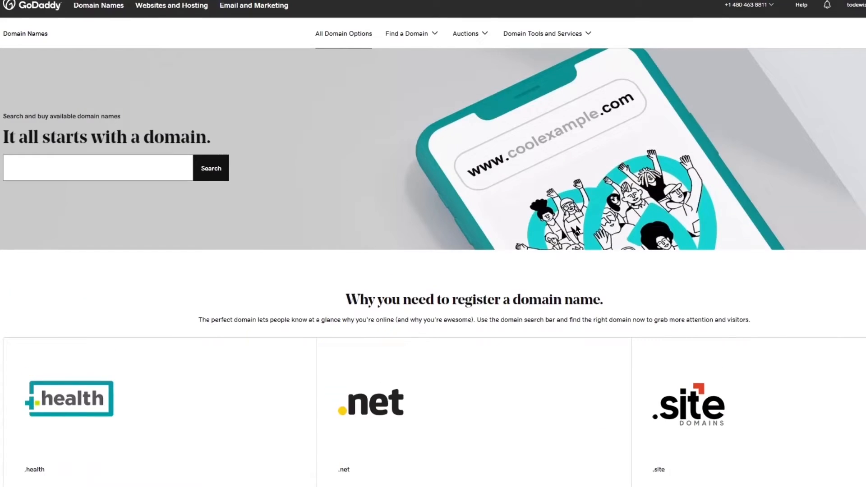
left_click(408, 34)
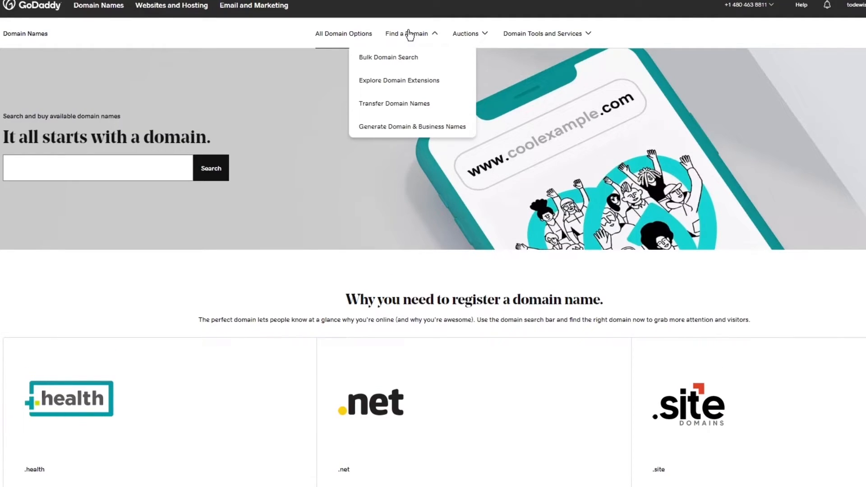
- Enter coffebrew into the domain search box
left_click(98, 168)
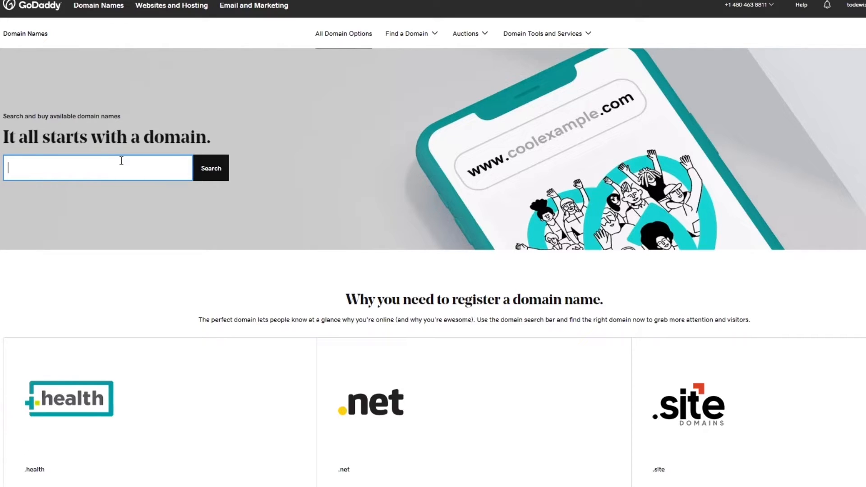
type("c")
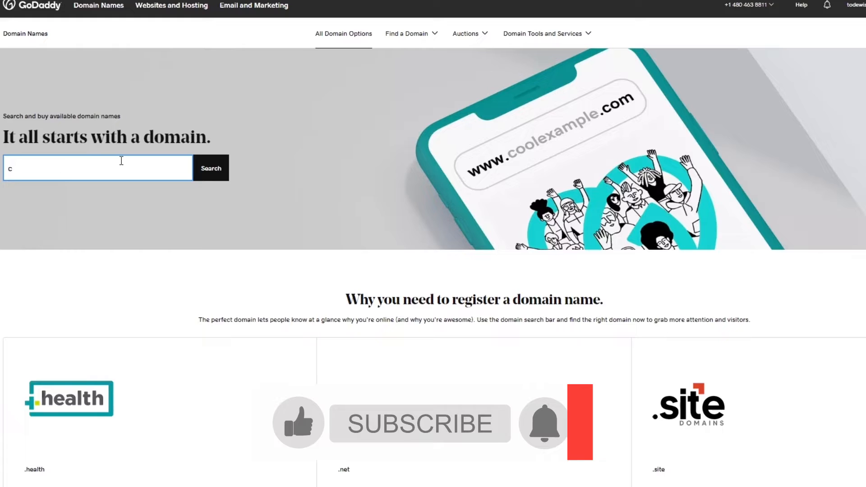
type("coffebrew")
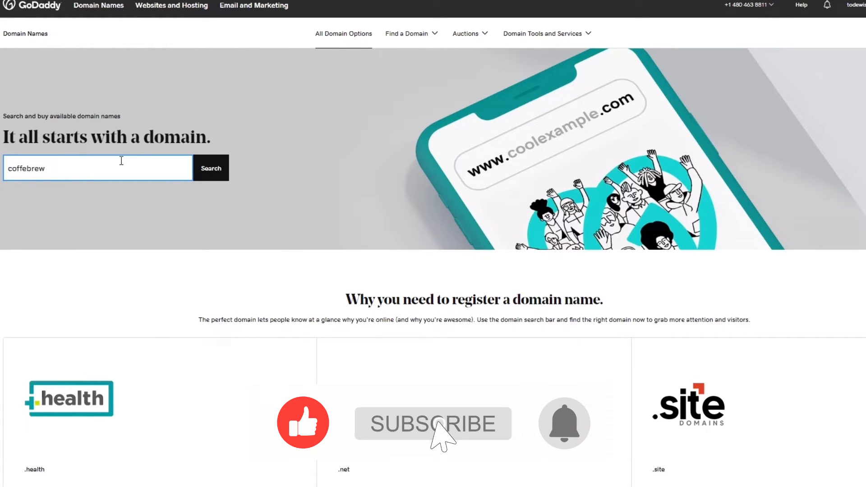
- Run the search and show coffebrew.com available as the exact match with alternatives
left_click(210, 168)
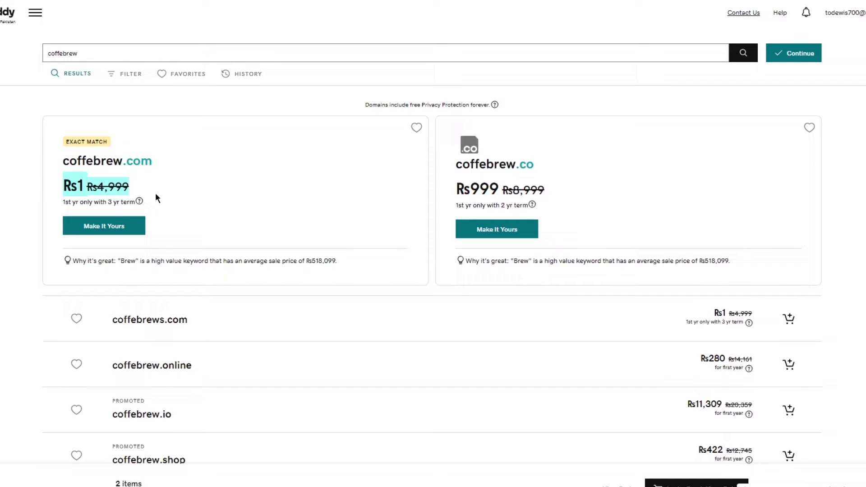
right_click(106, 161)
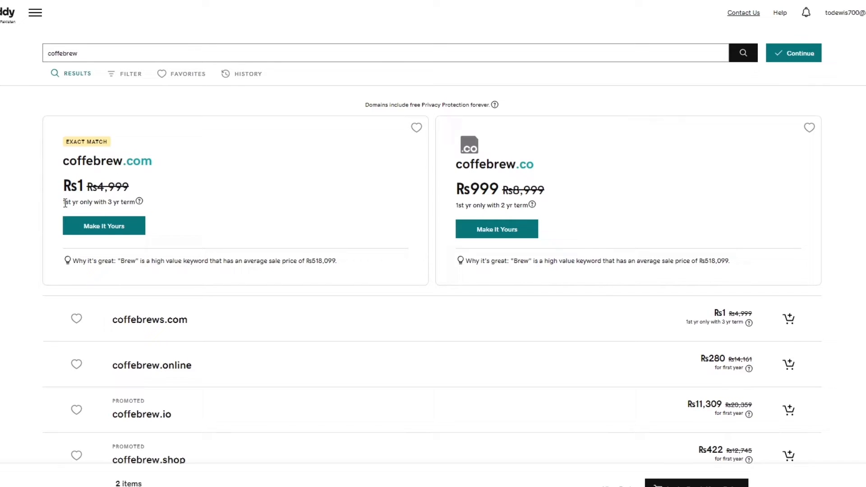
mouse_move(595, 243)
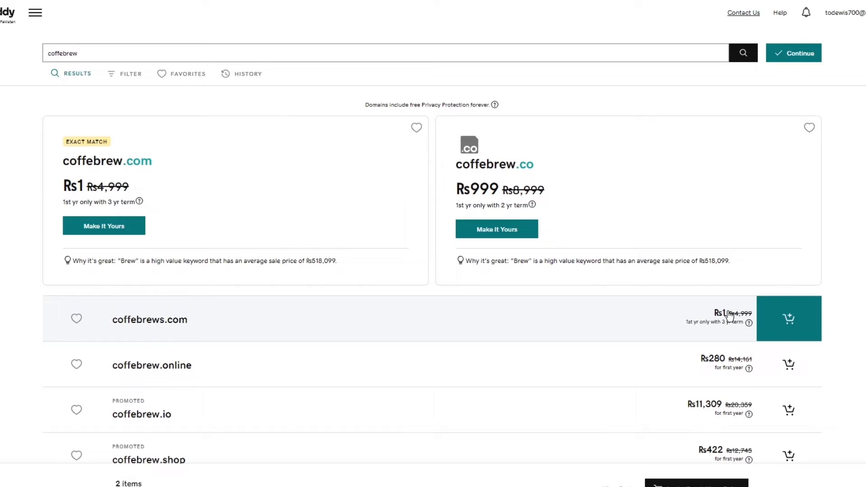
mouse_move(860, 293)
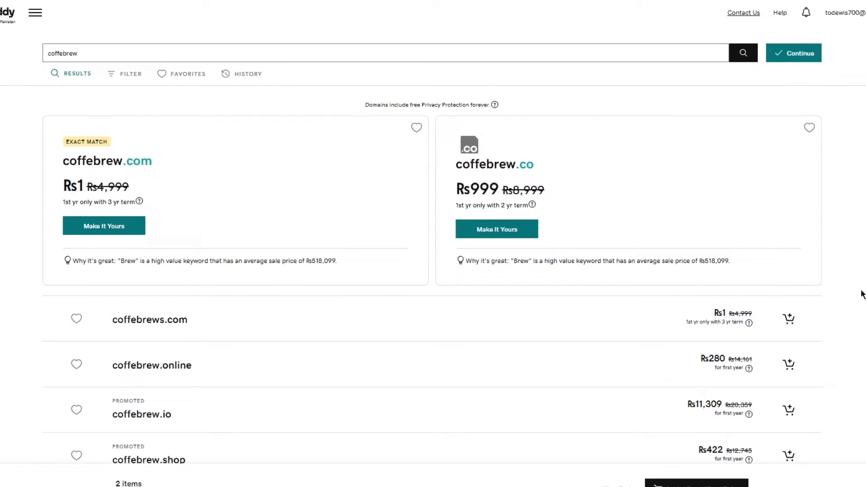
mouse_move(112, 197)
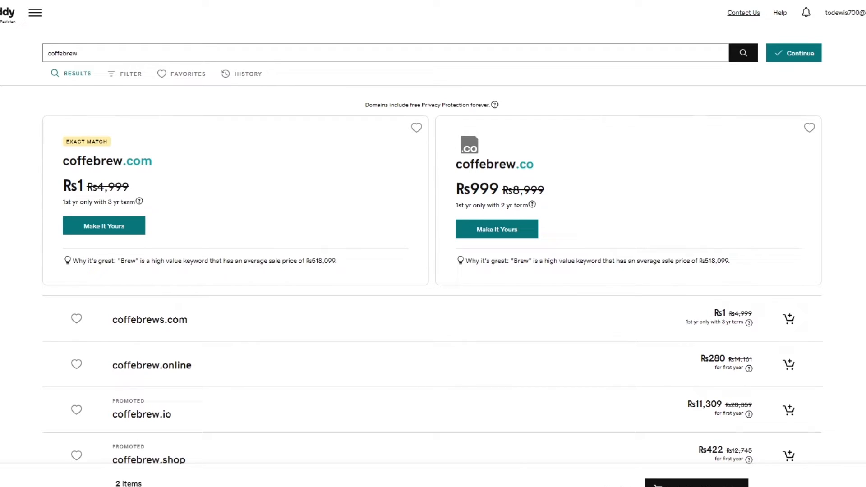
- Return to the homepage via the GoDaddy logo and browse down to customer reviews and back
left_click(35, 11)
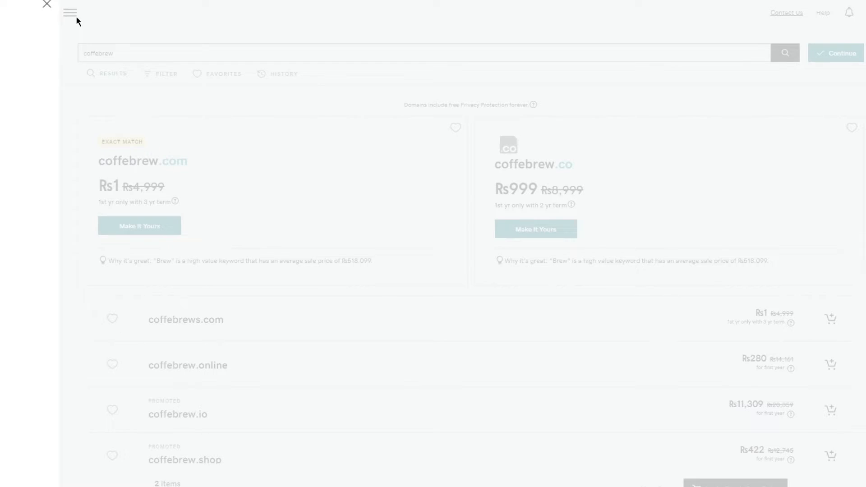
left_click(70, 12)
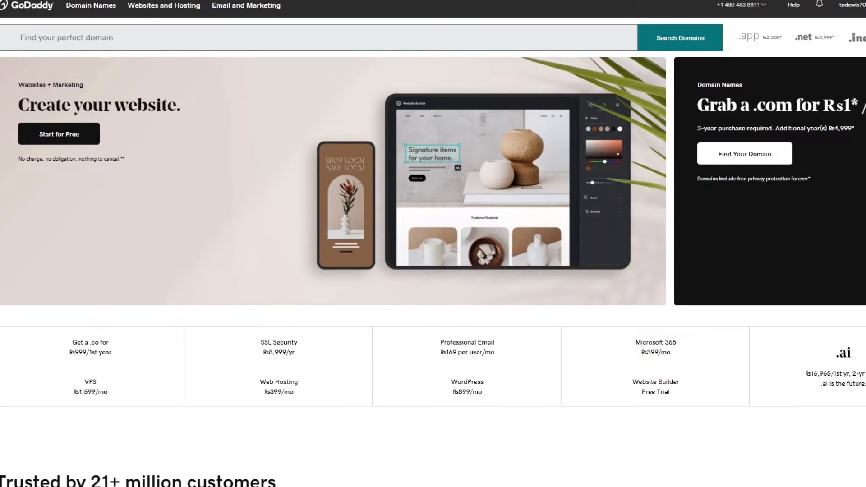
mouse_move(267, 68)
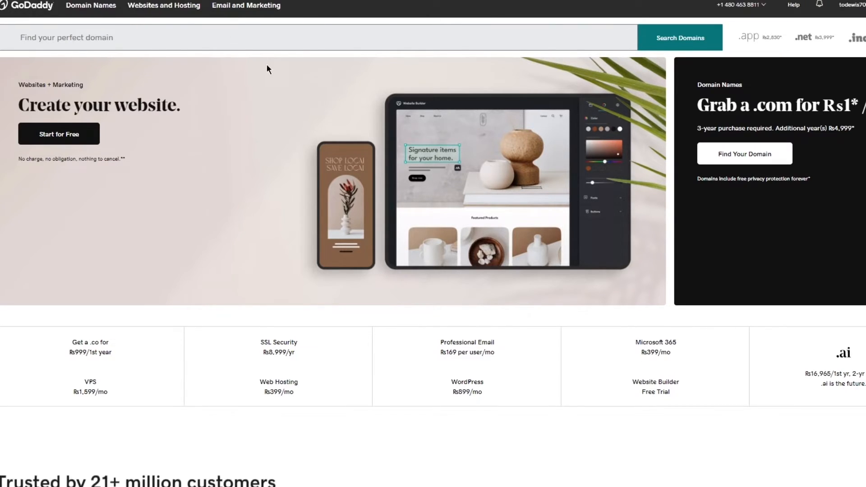
scroll("down", 3)
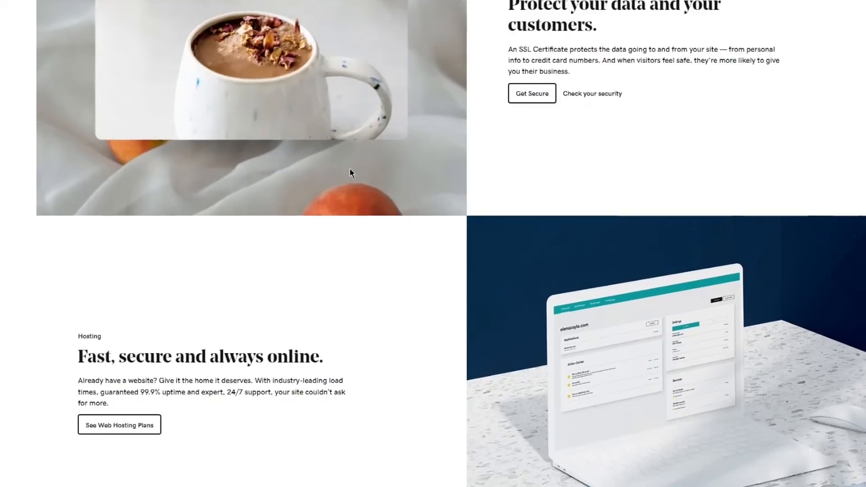
scroll("down", 3)
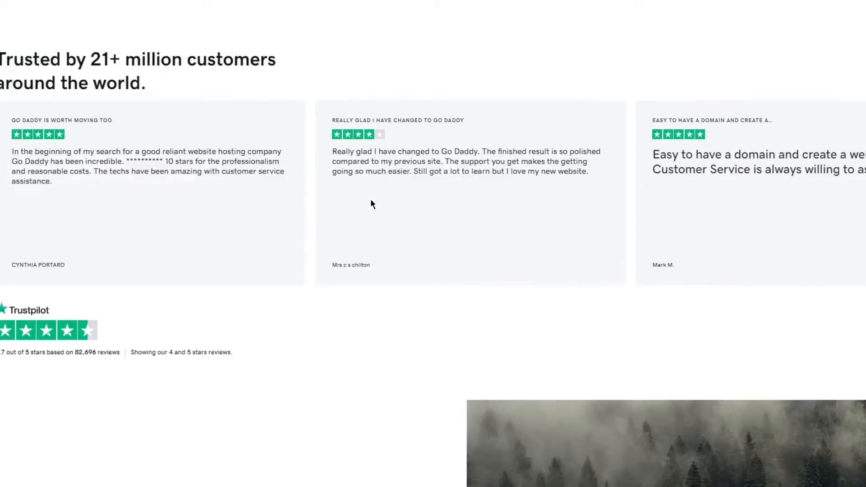
scroll("up", 3)
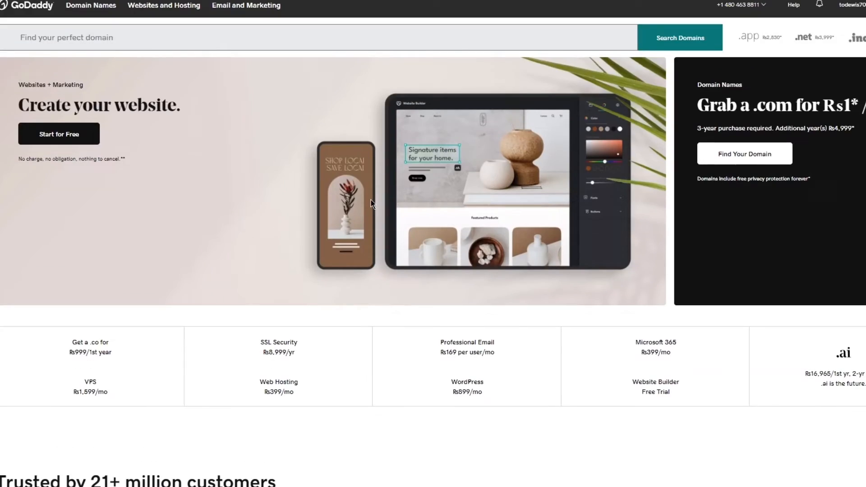
mouse_move(317, 302)
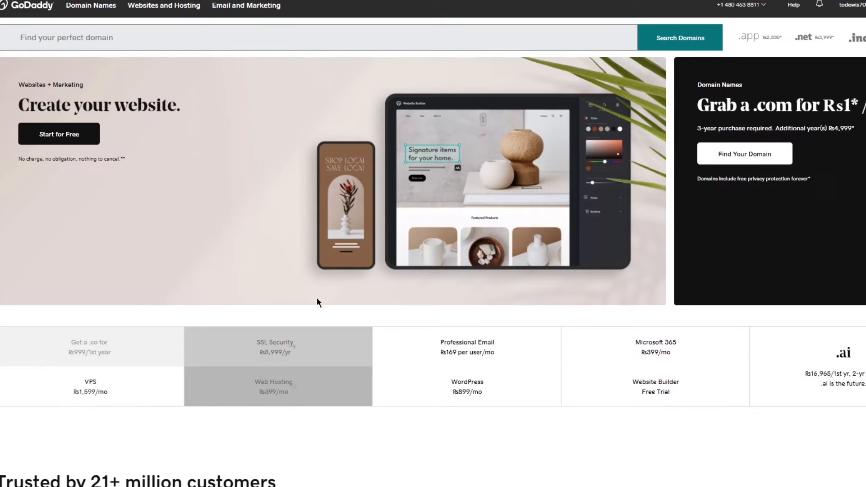
mouse_move(403, 324)
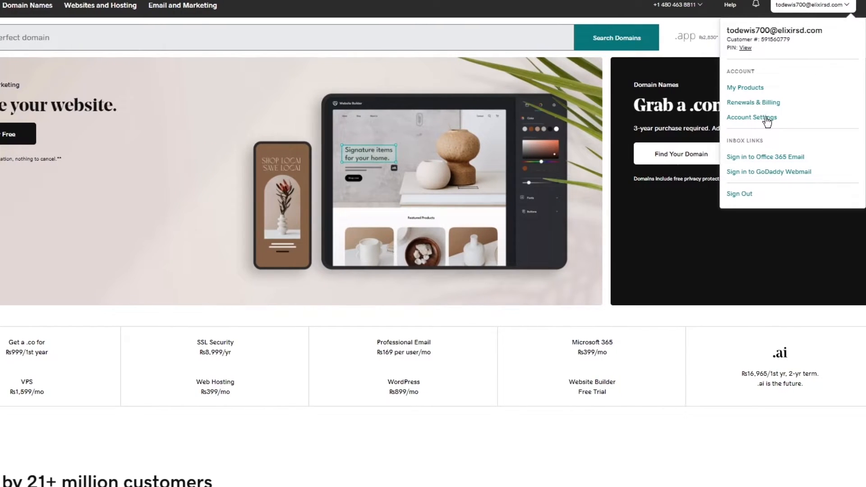
mouse_move(750, 104)
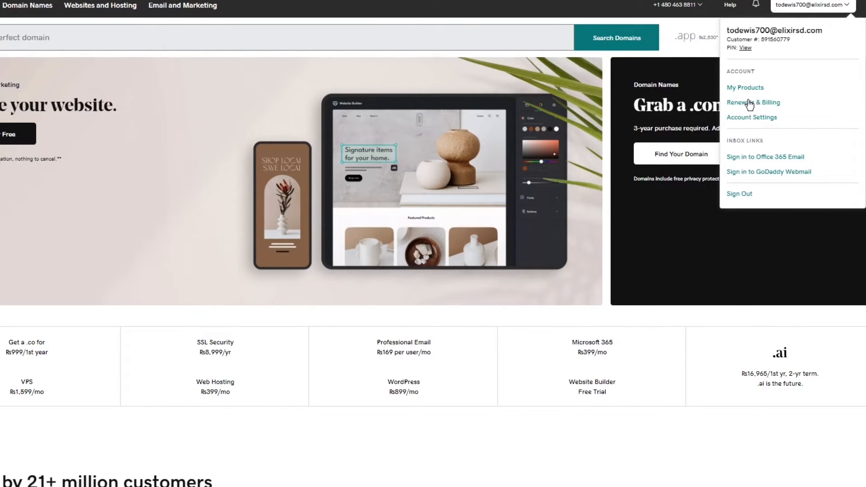
mouse_move(801, 98)
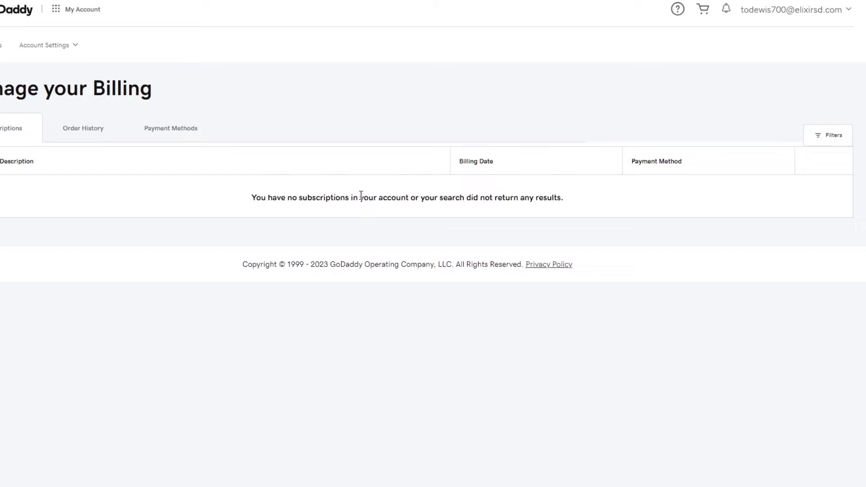
mouse_move(838, 202)
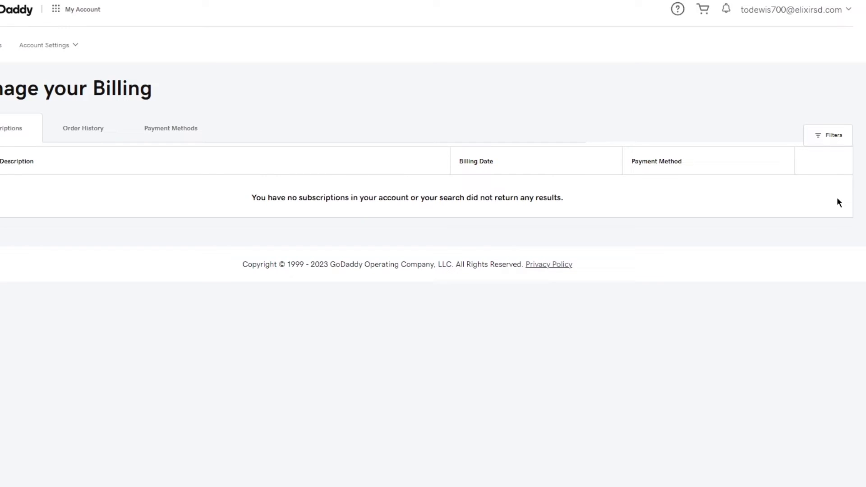
- Go to Account Settings to show the My Profile page with name, address, phone and currency
left_click(793, 9)
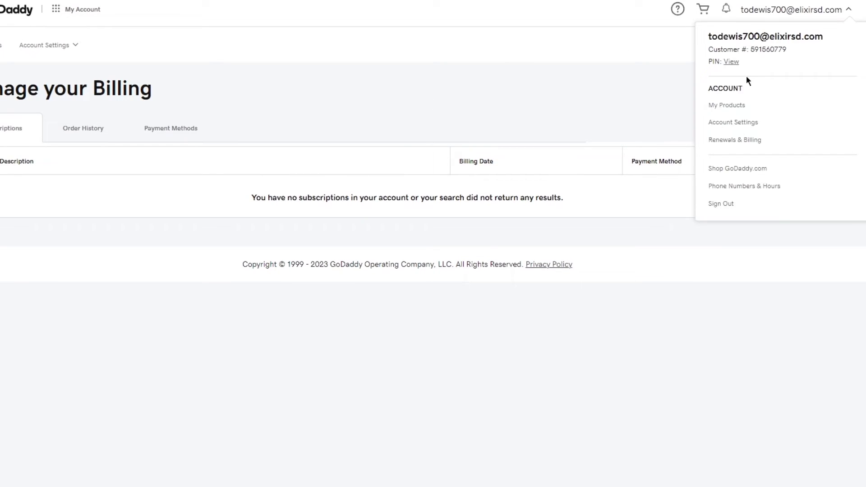
mouse_move(745, 152)
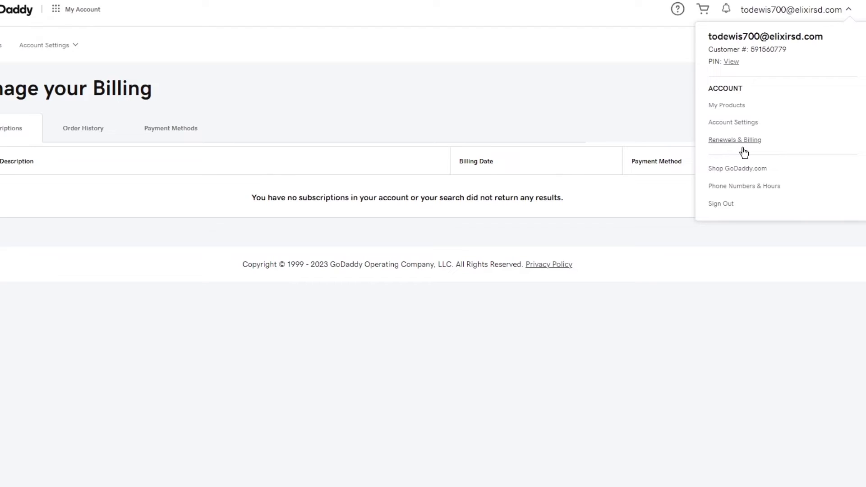
mouse_move(730, 173)
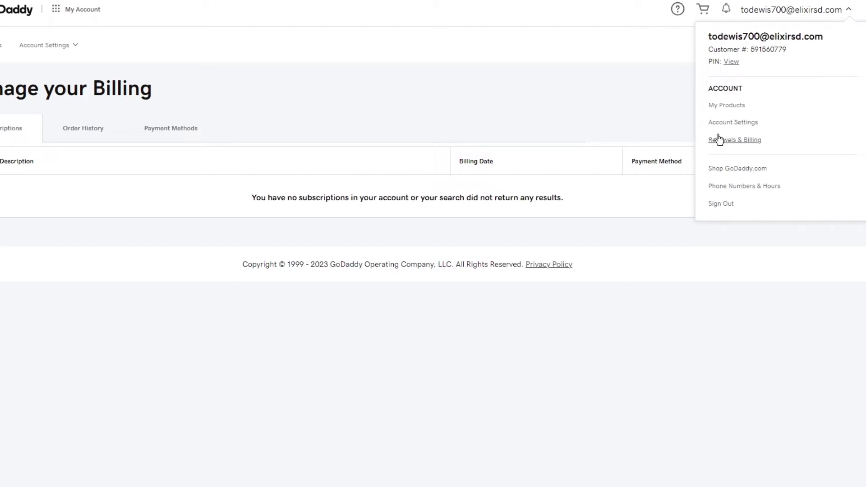
mouse_move(733, 121)
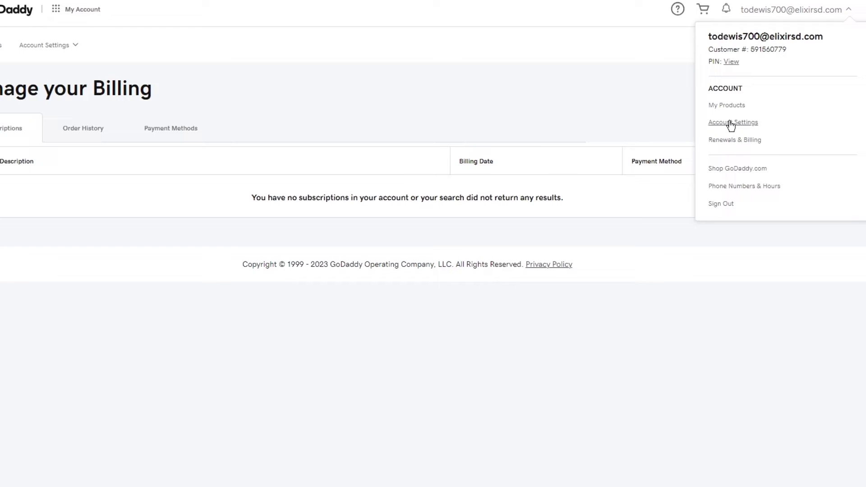
left_click(732, 122)
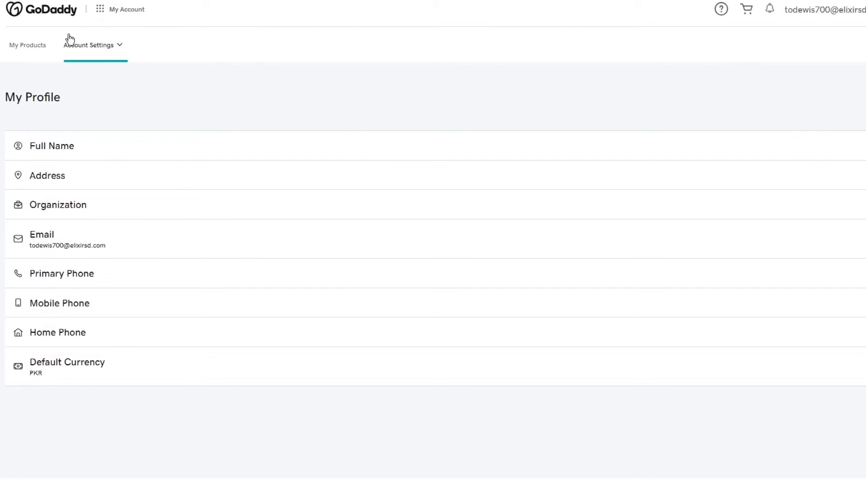
- Switch to the My Products tab, which lists no products yet
left_click(27, 45)
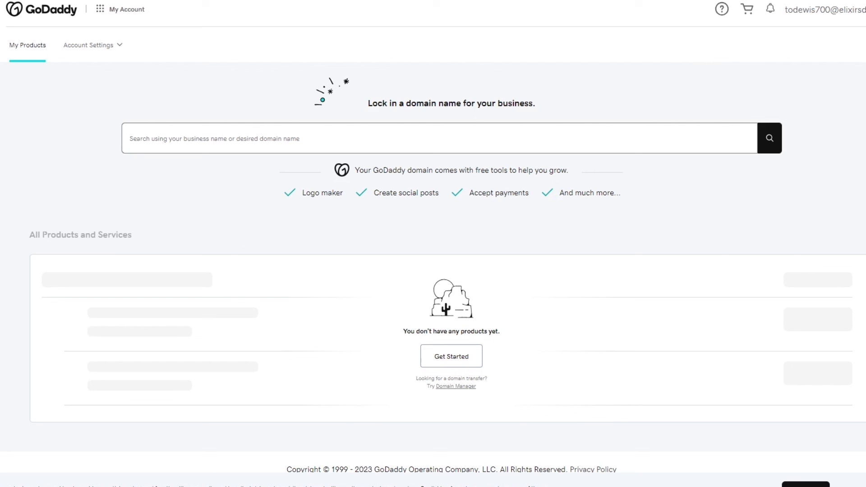
mouse_move(799, 27)
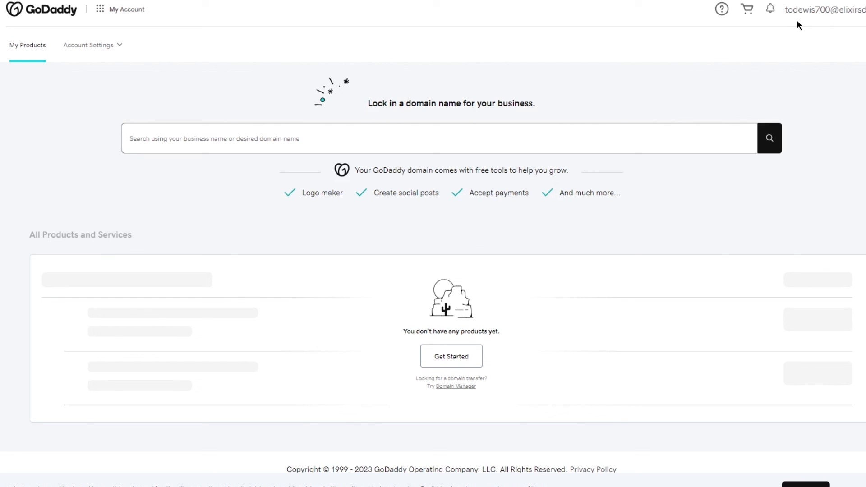
mouse_move(547, 484)
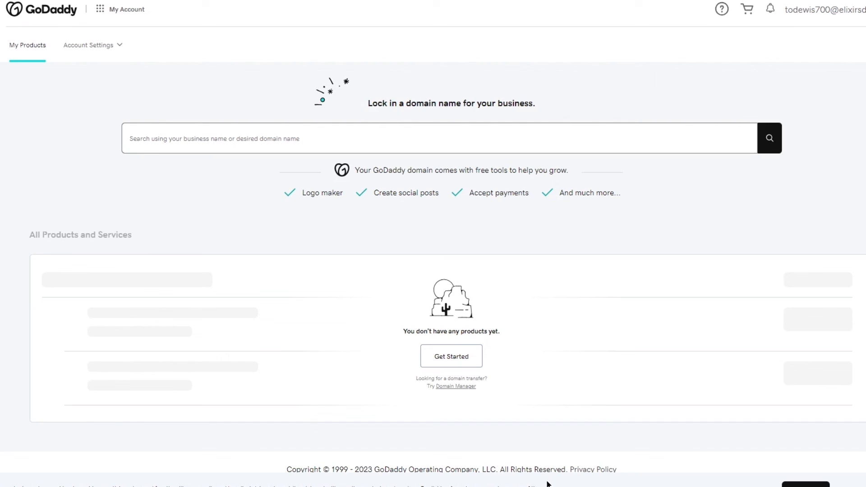